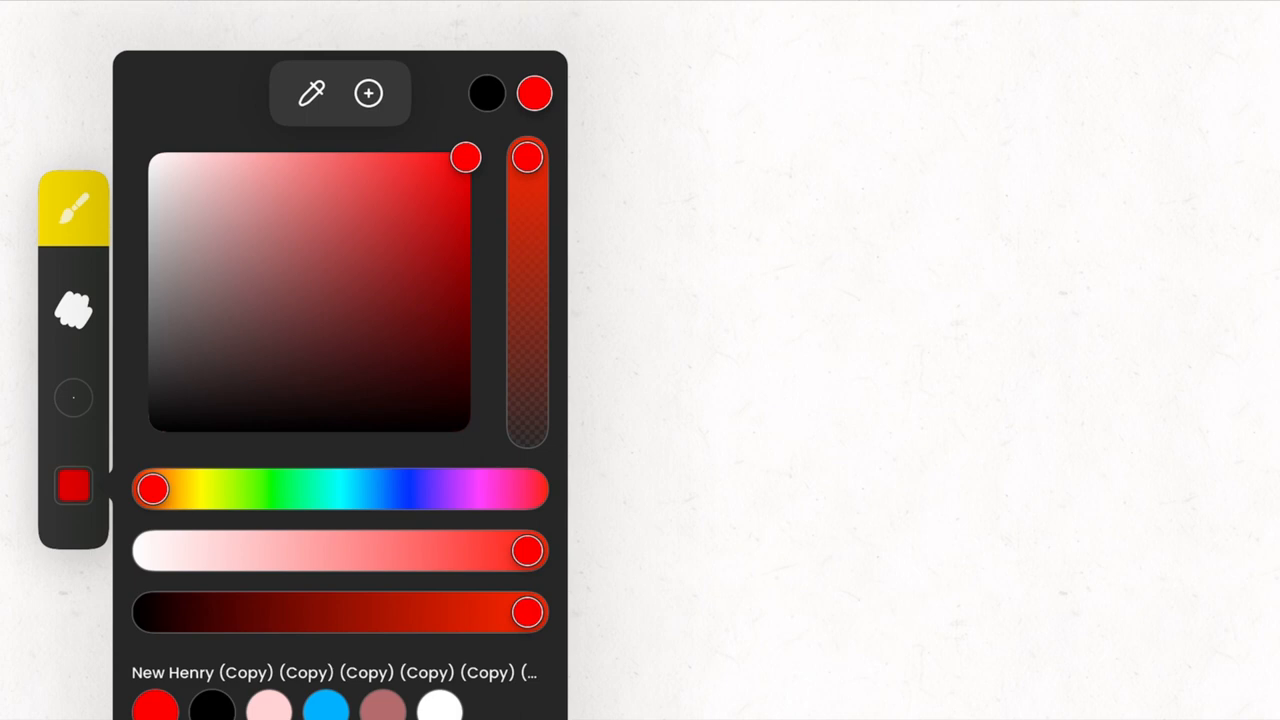
# - Create a new swatch palette whose first swatch is the current red
pyautogui.click(368, 93)
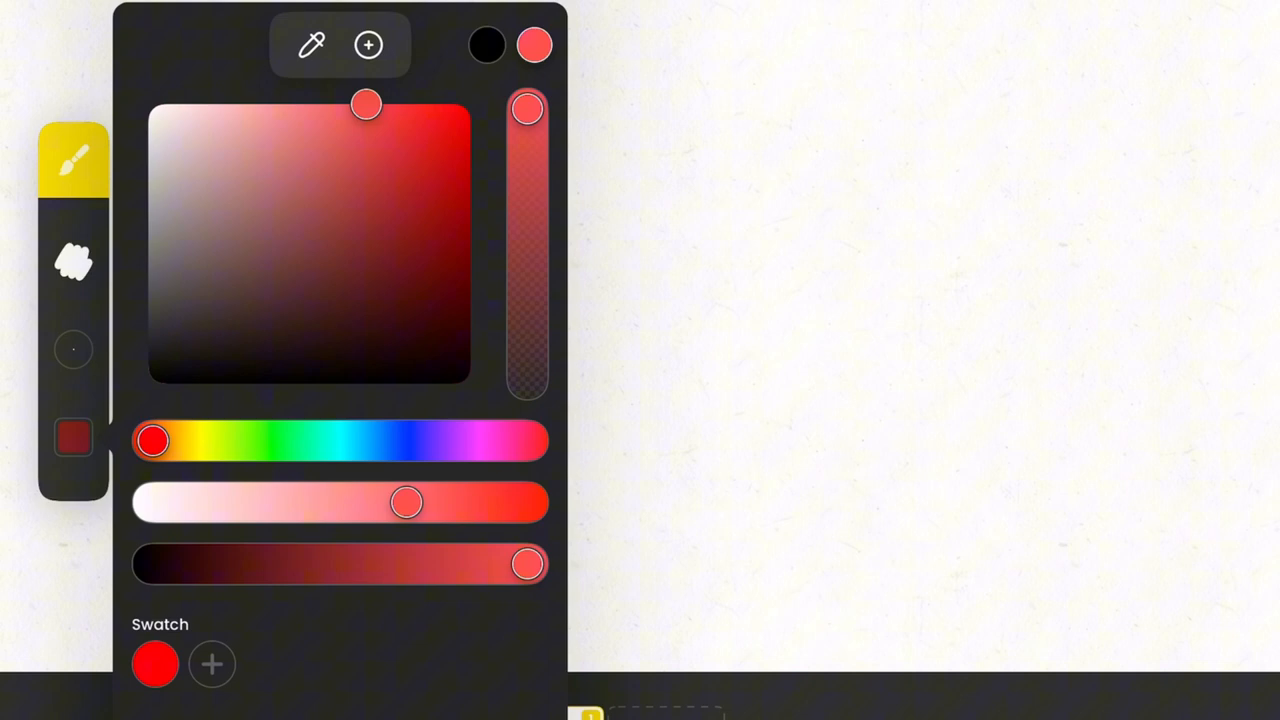
# - Shift the hue to purple and add two purple swatches beside the red one
pyautogui.moveTo(152, 441); pyautogui.dragTo(455, 441)
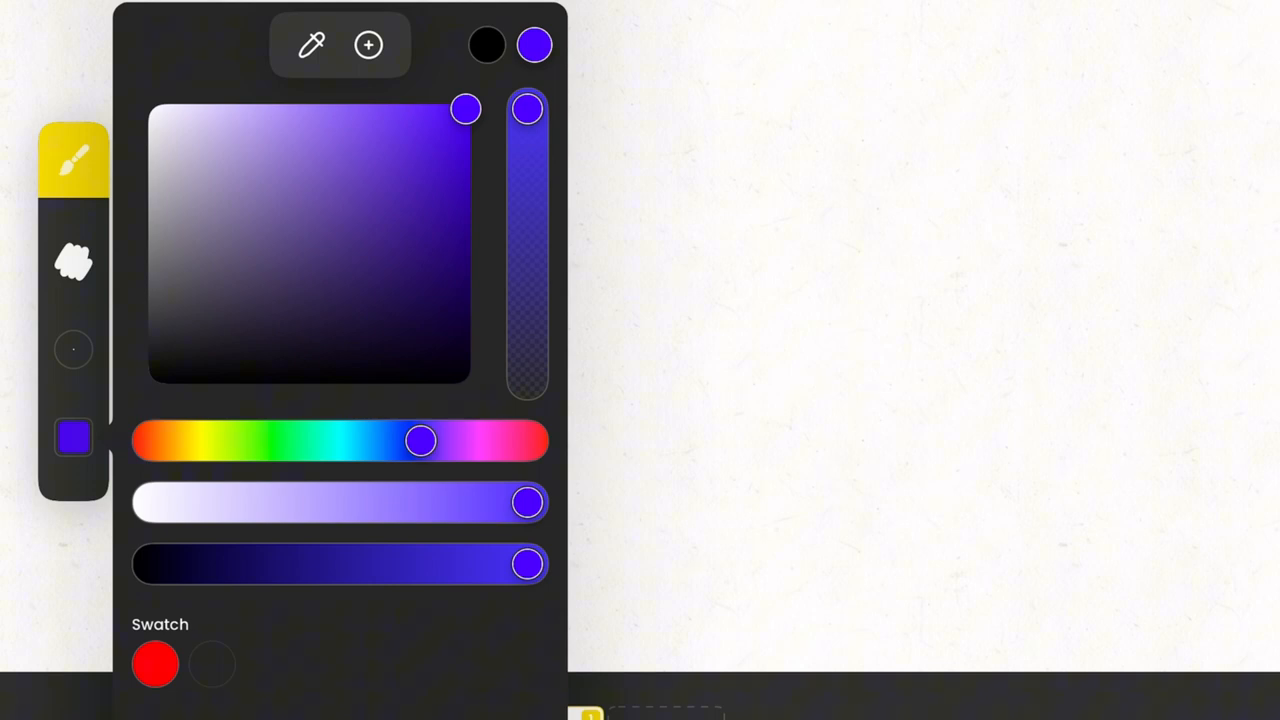
pyautogui.click(368, 44)
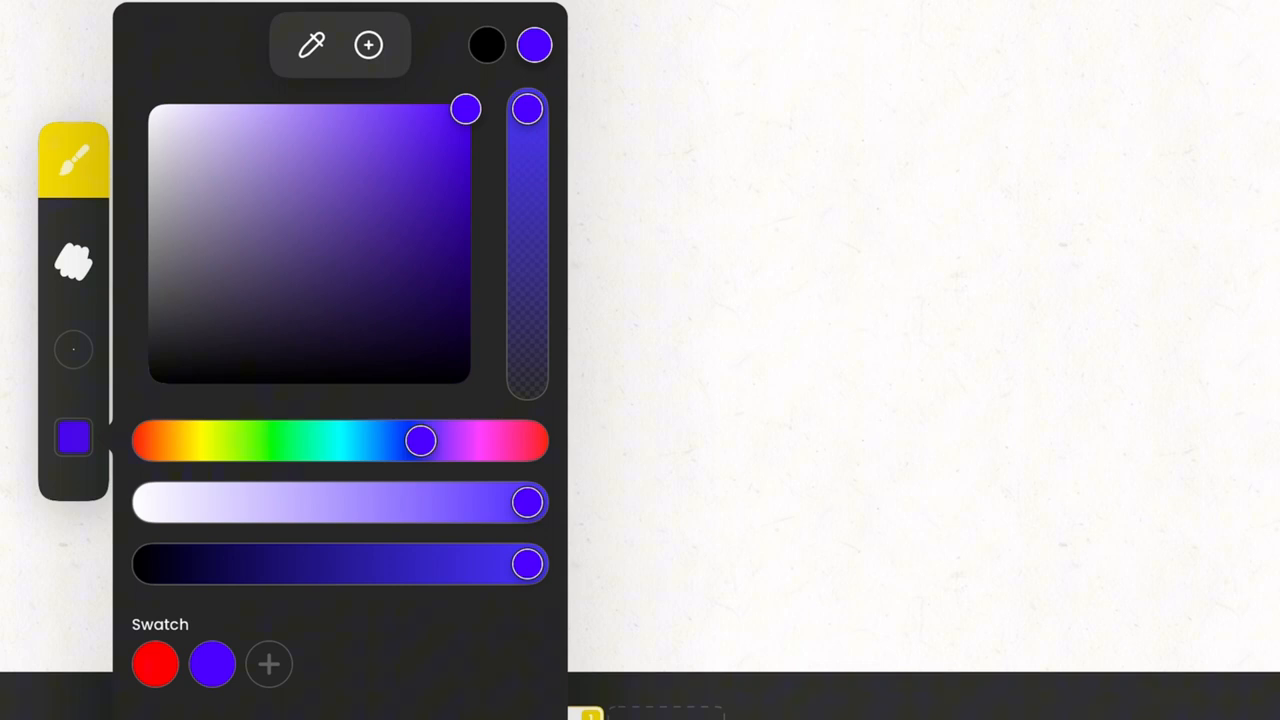
pyautogui.click(269, 664)
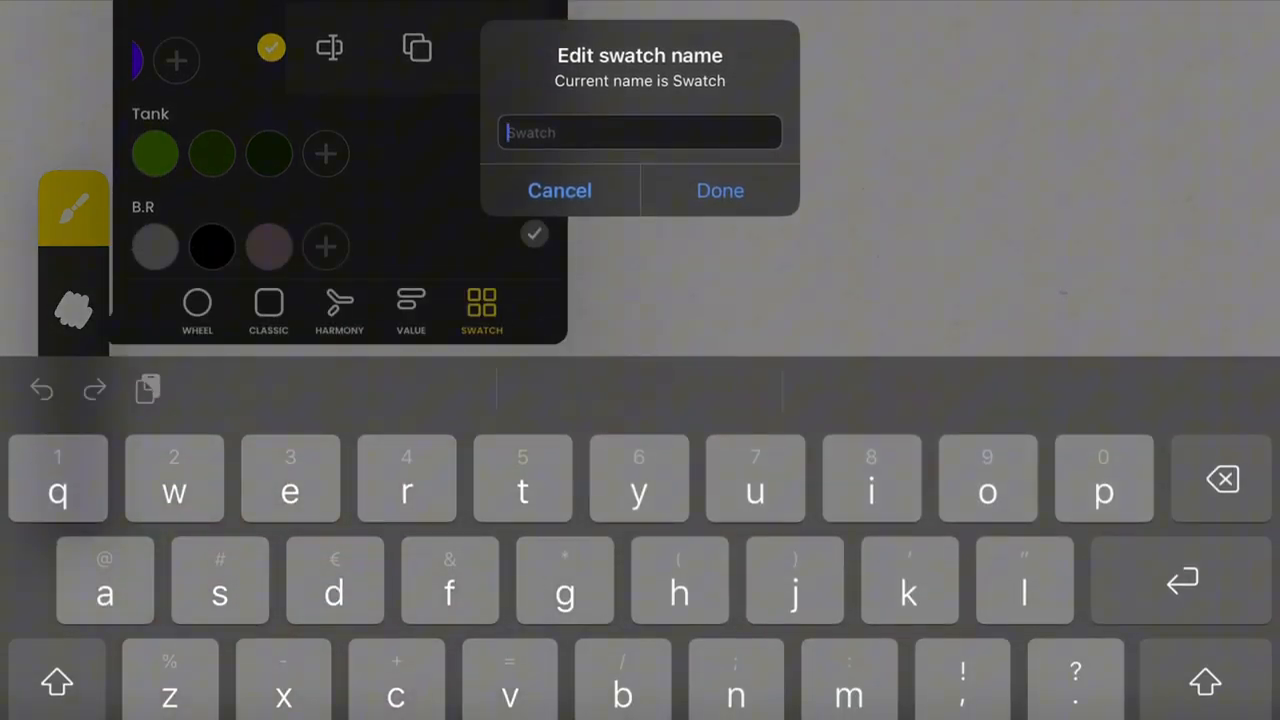
# - Name the red-and-purple palette 'Test' and confirm it
pyautogui.click(57, 683)
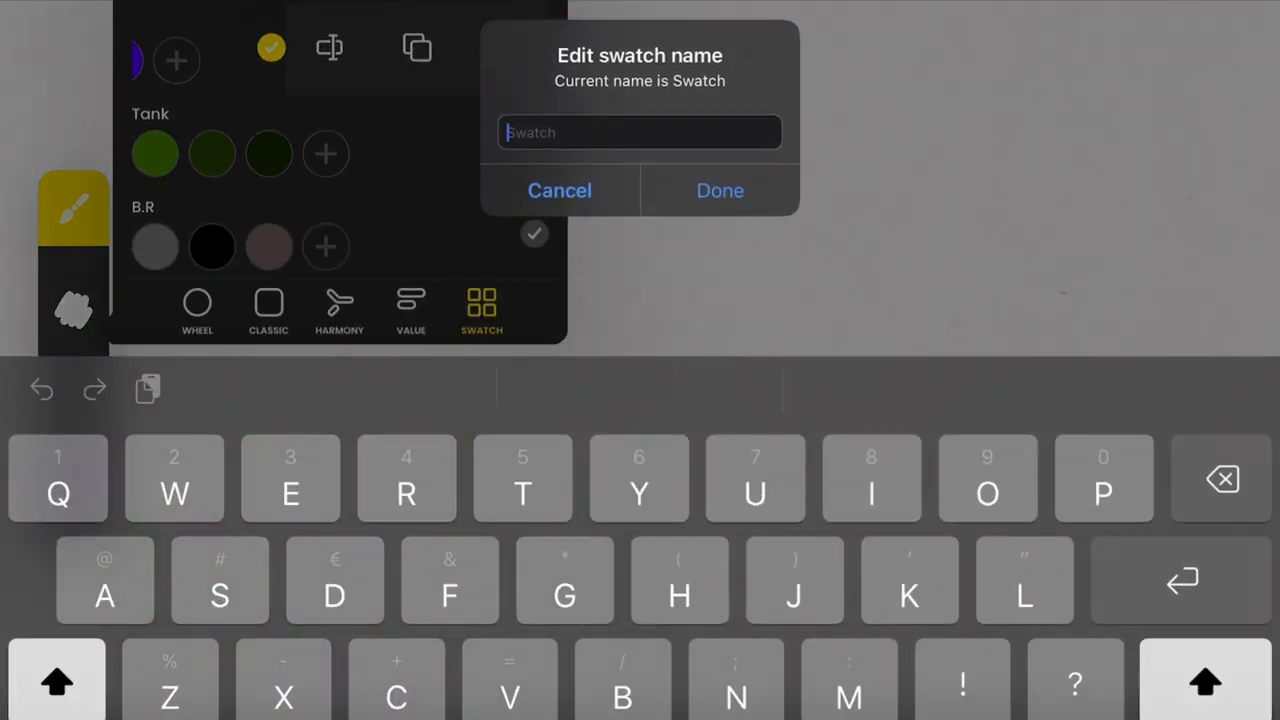
pyautogui.write('Test')
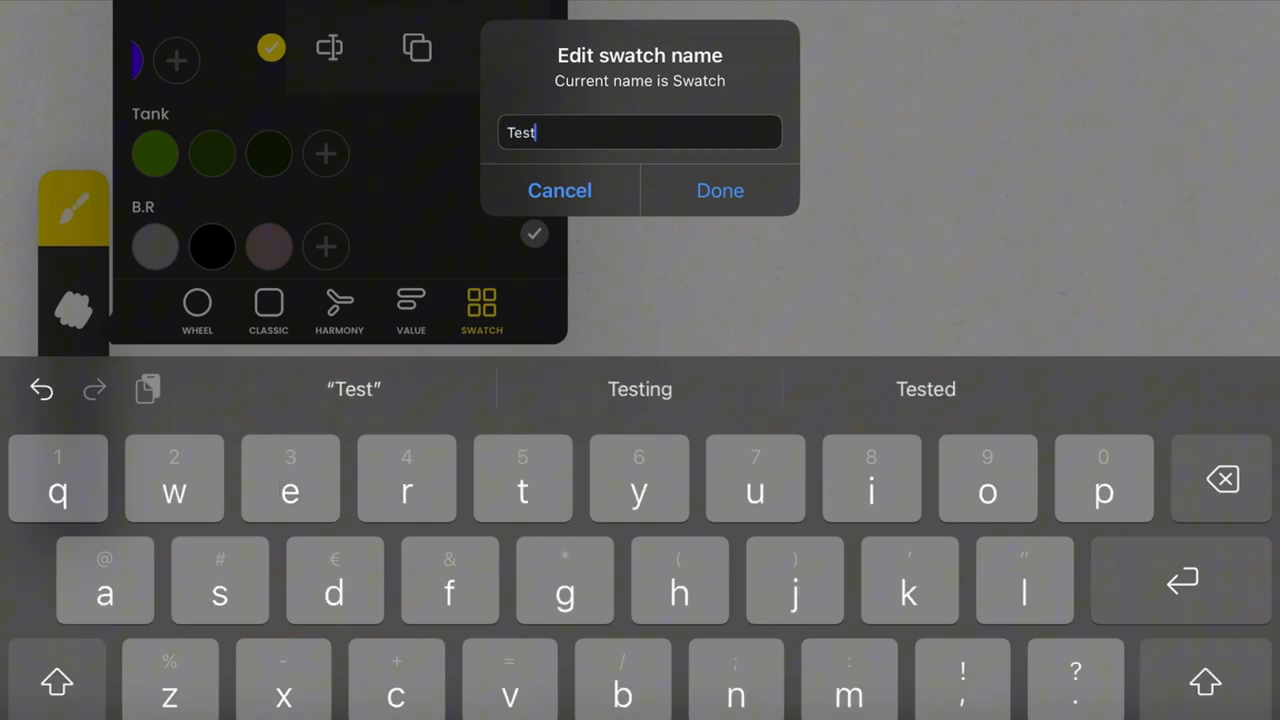
pyautogui.click(719, 190)
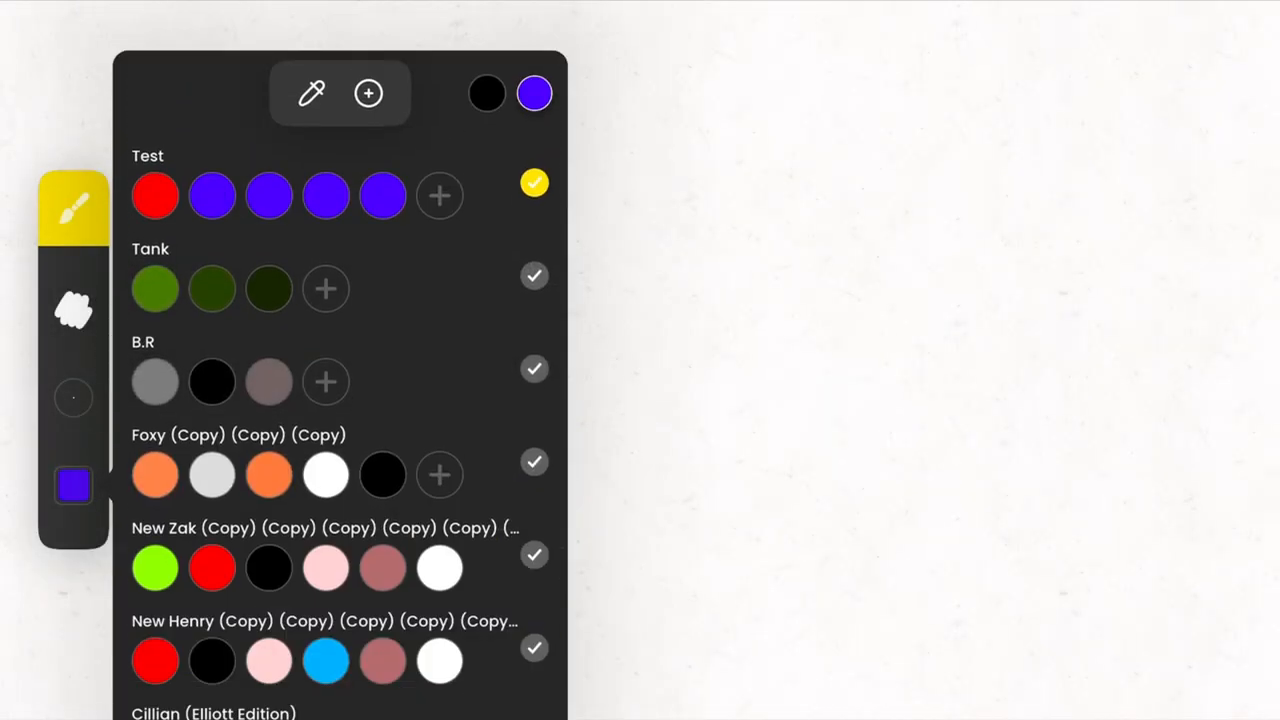